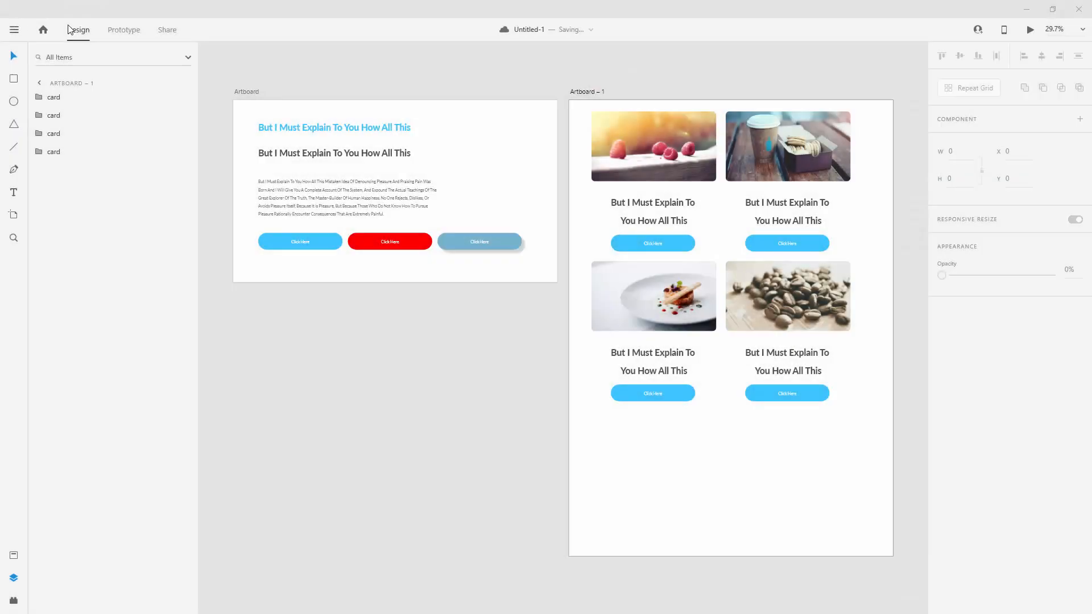
pyautogui.moveTo(722, 126)
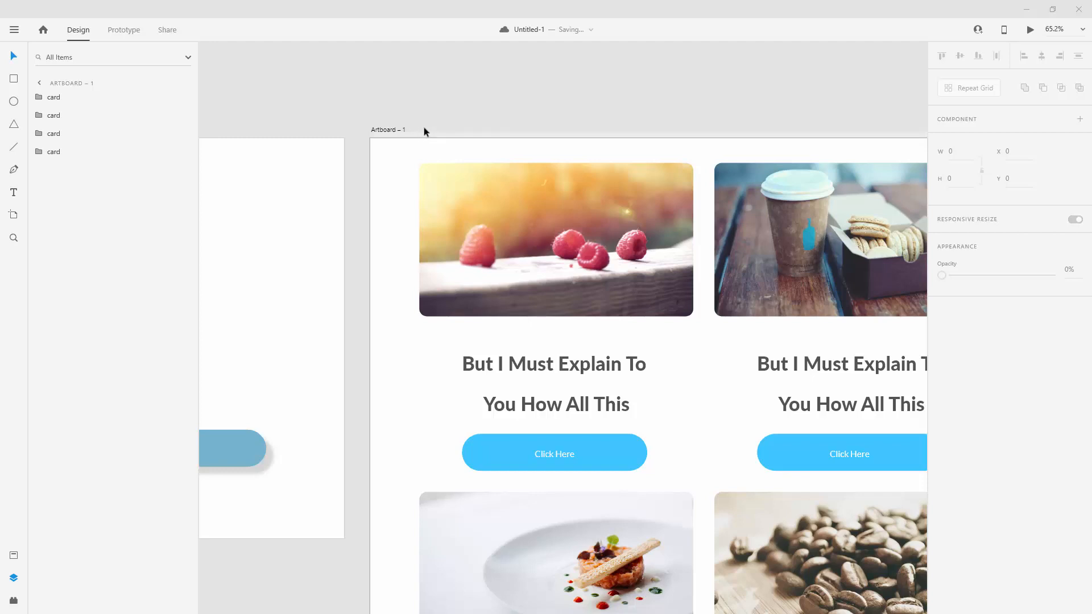
pyautogui.moveTo(423, 144)
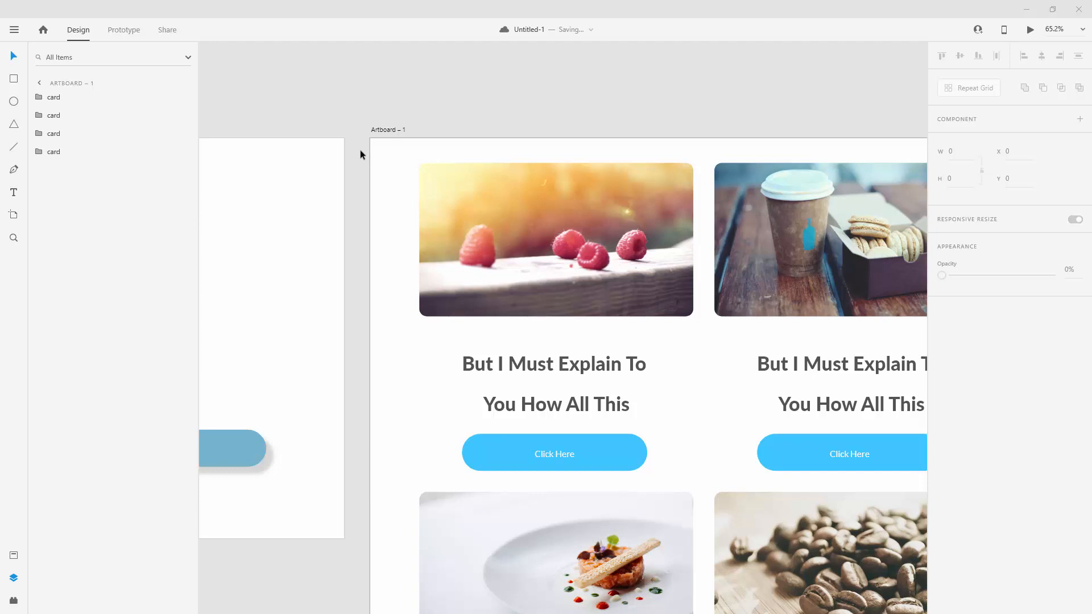
pyautogui.moveTo(5, 151)
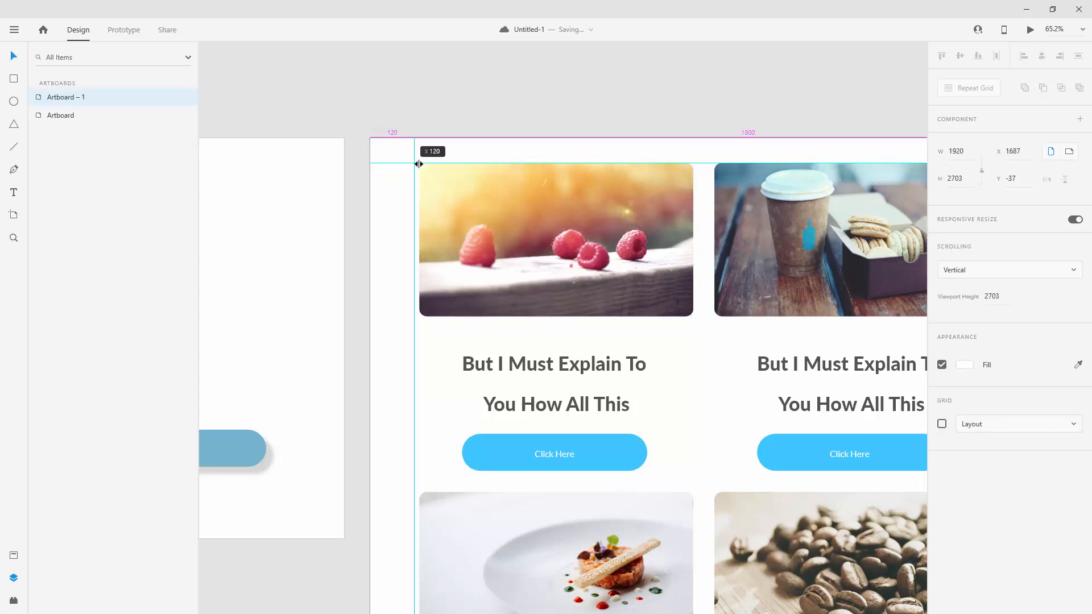
# Step: Marquee-select the four product card groups on Artboard – 1
pyautogui.moveTo(418, 164); pyautogui.dragTo(428, 165)
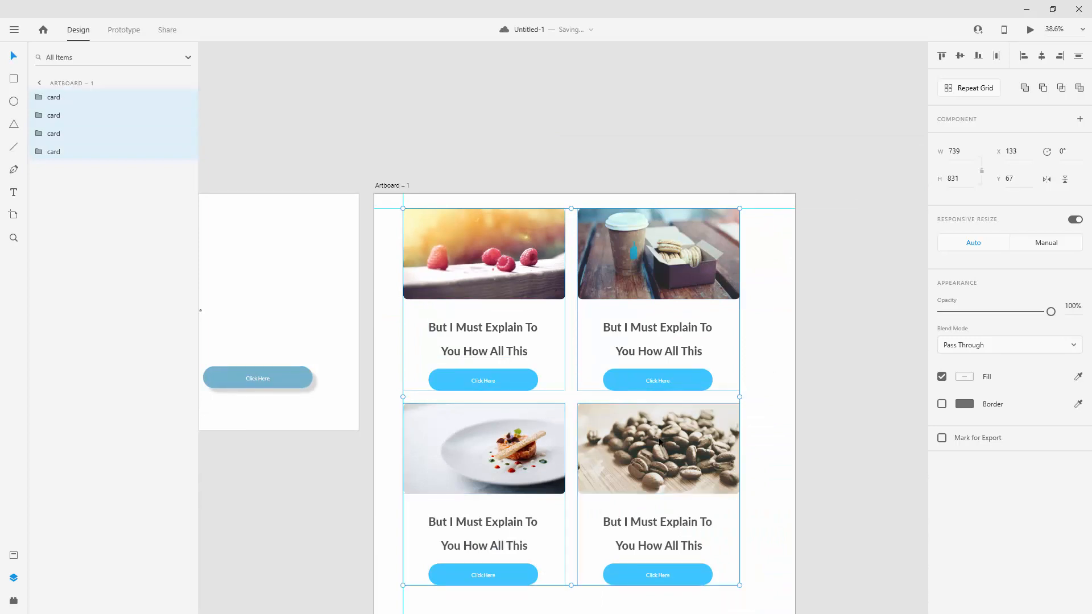
# Step: Select the card grid and snap it between the left, right and top guides
pyautogui.click(1023, 55)
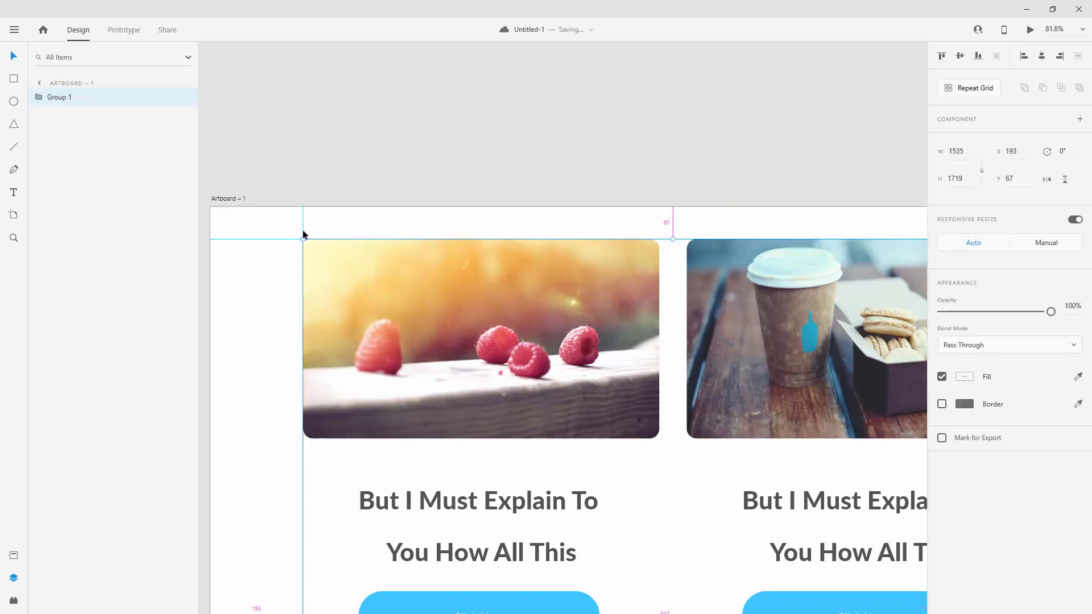
pyautogui.scroll(-3)
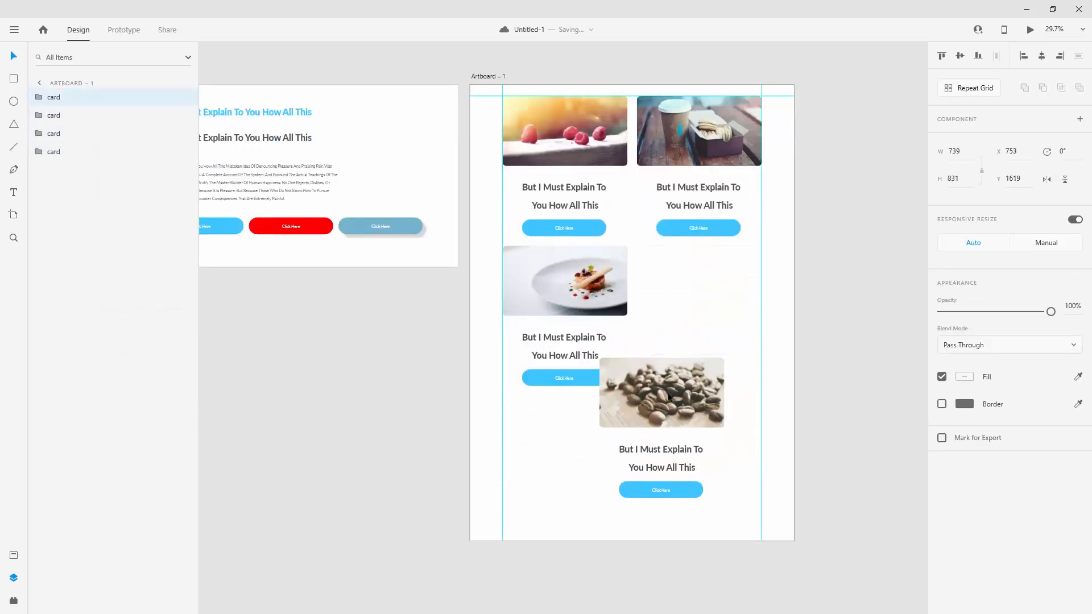
# Step: Drag the coffee-beans card left toward the grid's bottom-right slot
pyautogui.moveTo(660, 392); pyautogui.dragTo(616, 392)
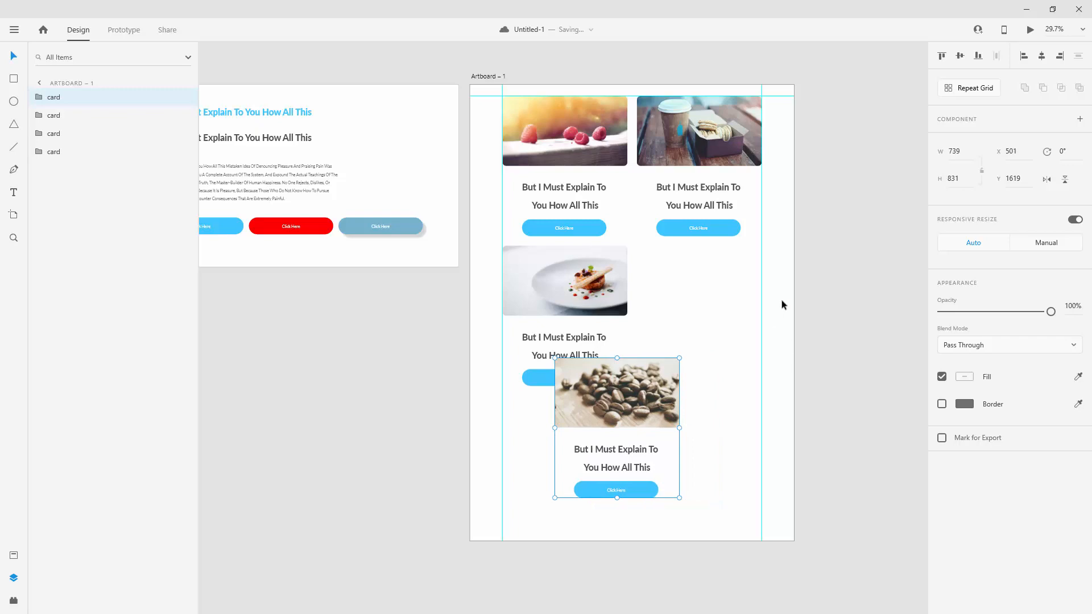
pyautogui.moveTo(490, 280)
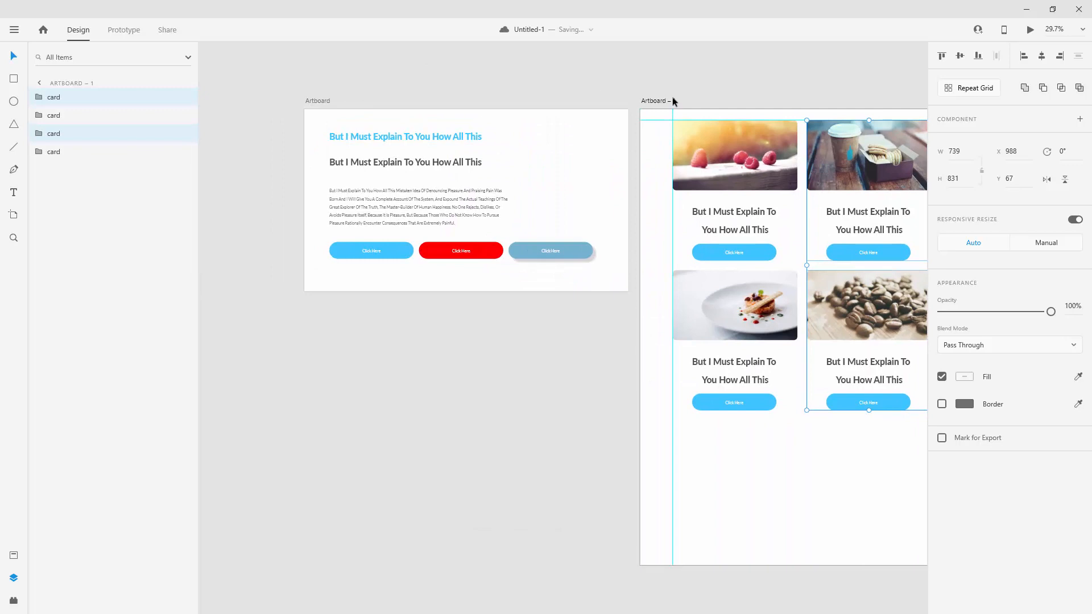
# Step: Paste the copied guides onto the first artboard via its right-click Guides menu
pyautogui.rightClick(655, 101)
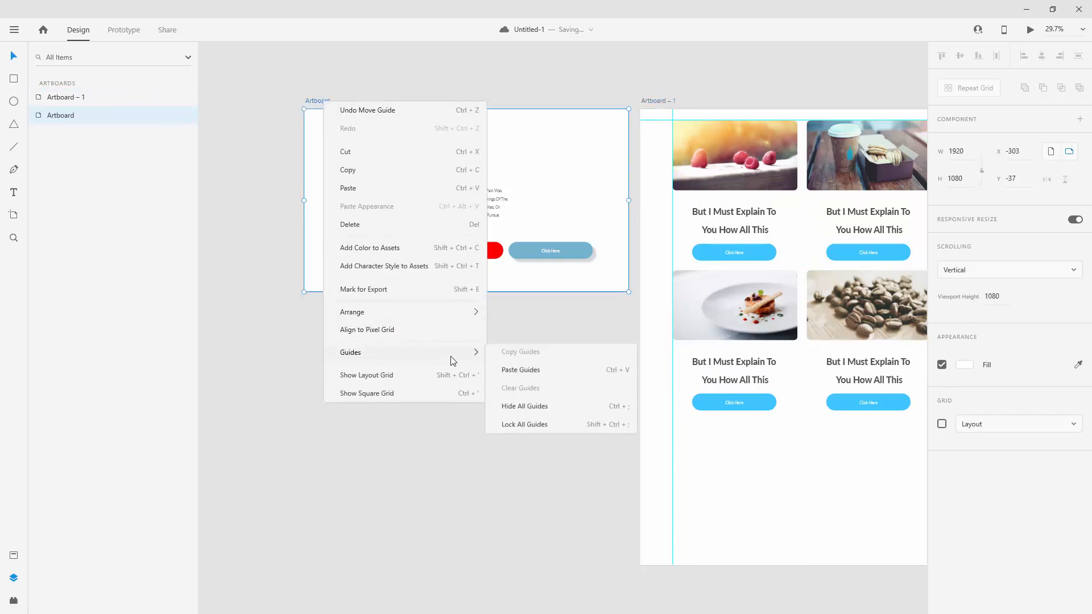
pyautogui.moveTo(531, 376)
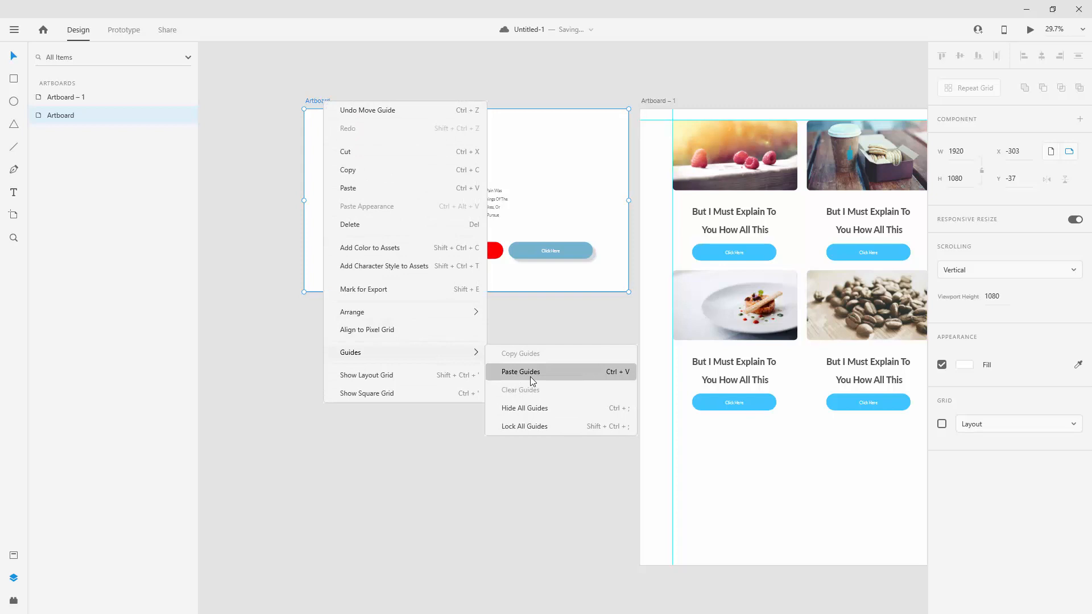
pyautogui.click(521, 371)
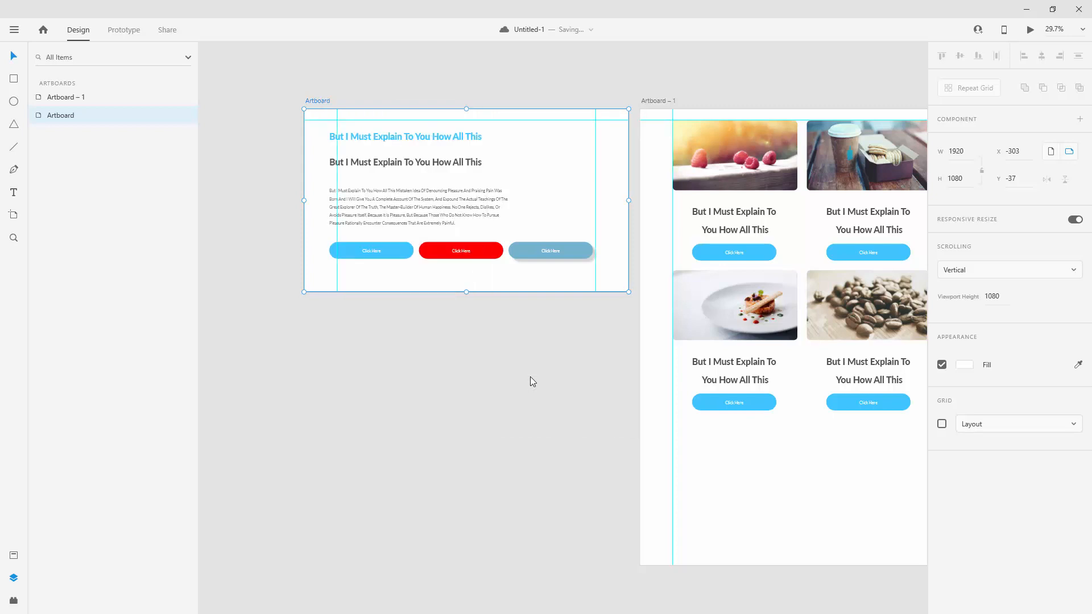
pyautogui.moveTo(611, 161)
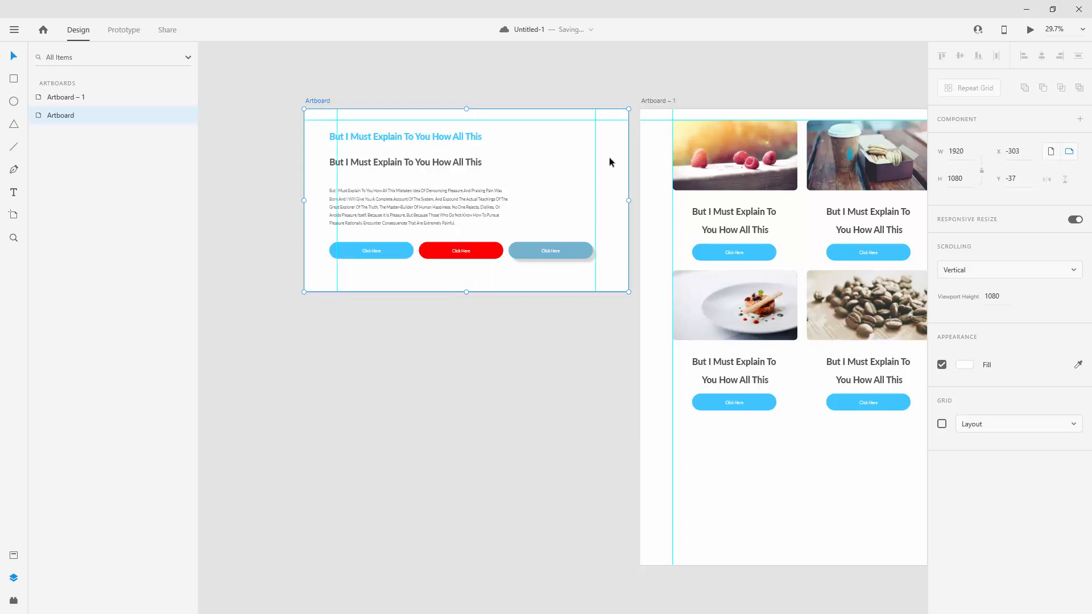
# Step: Snap the headings, paragraph and three buttons to the pasted guides, then deselect
pyautogui.click(404, 136)
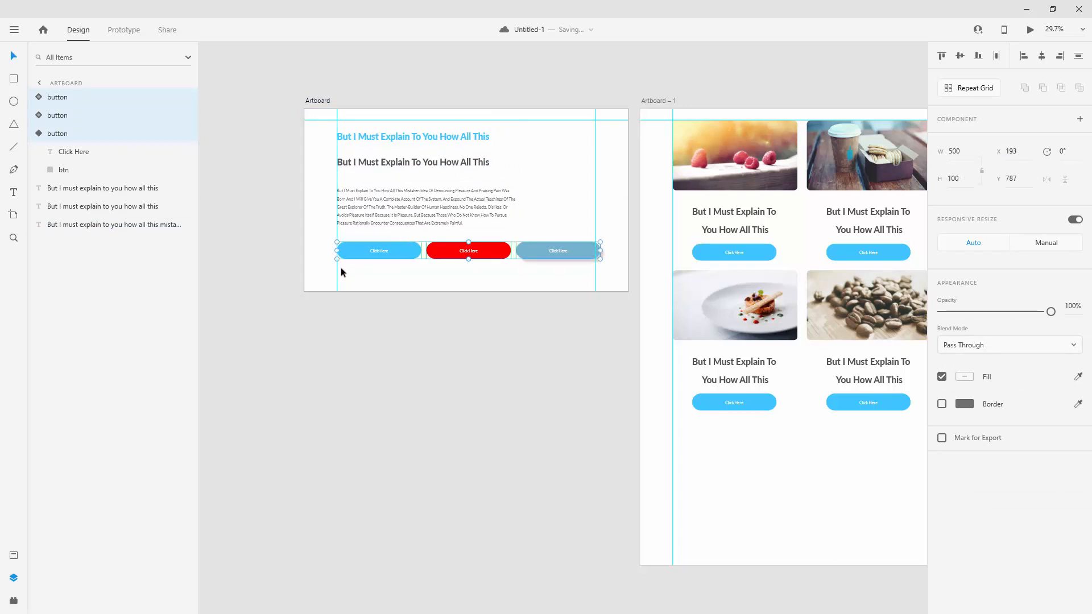
pyautogui.click(331, 85)
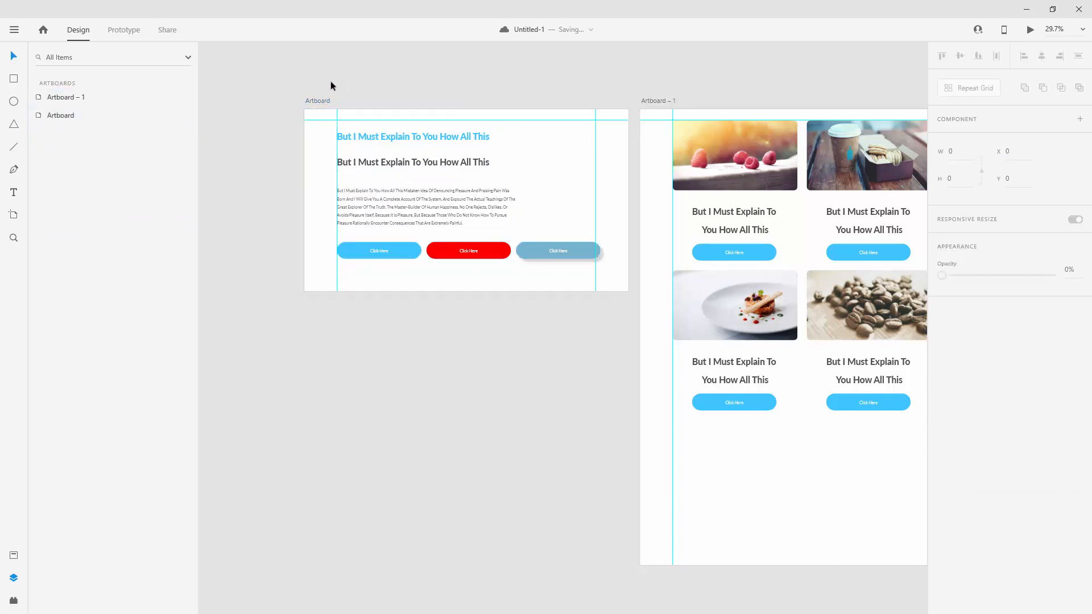
pyautogui.scroll(-3)
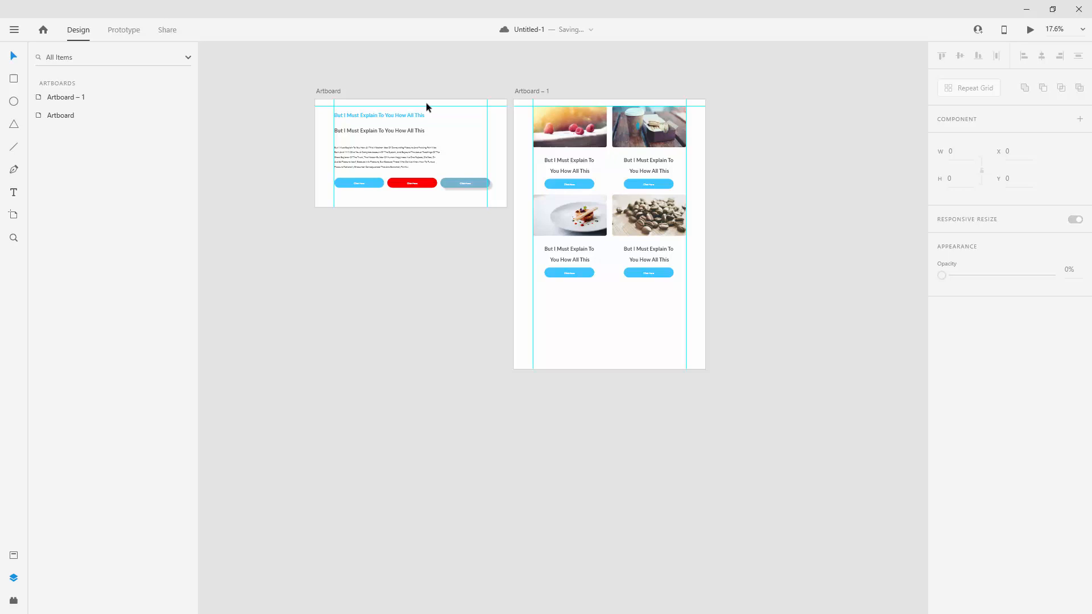